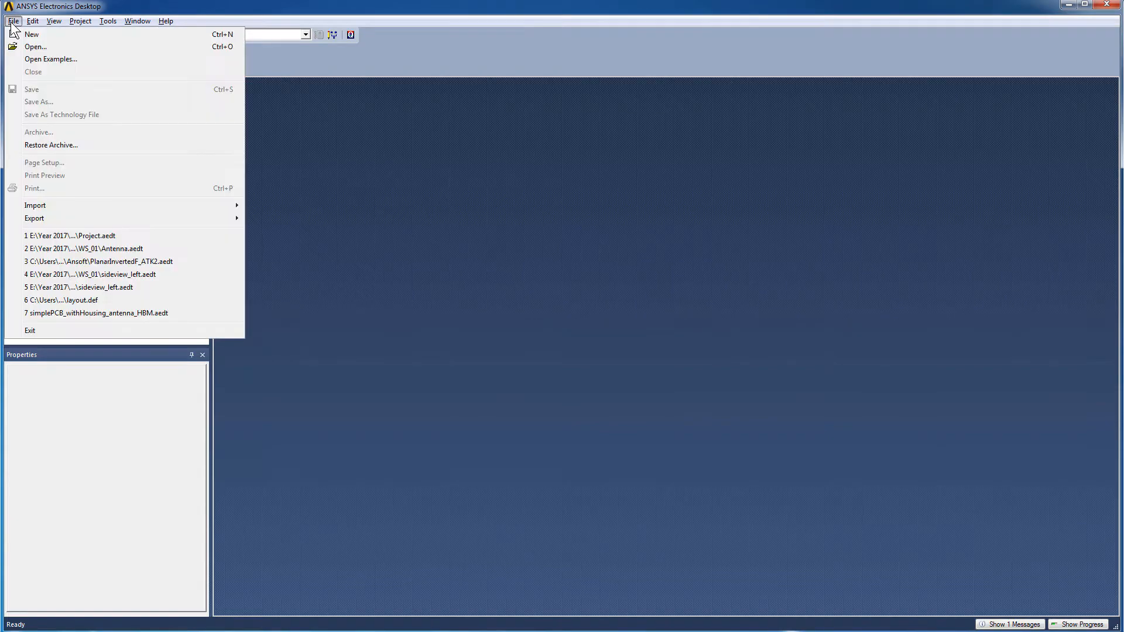
mouse_move(35, 204)
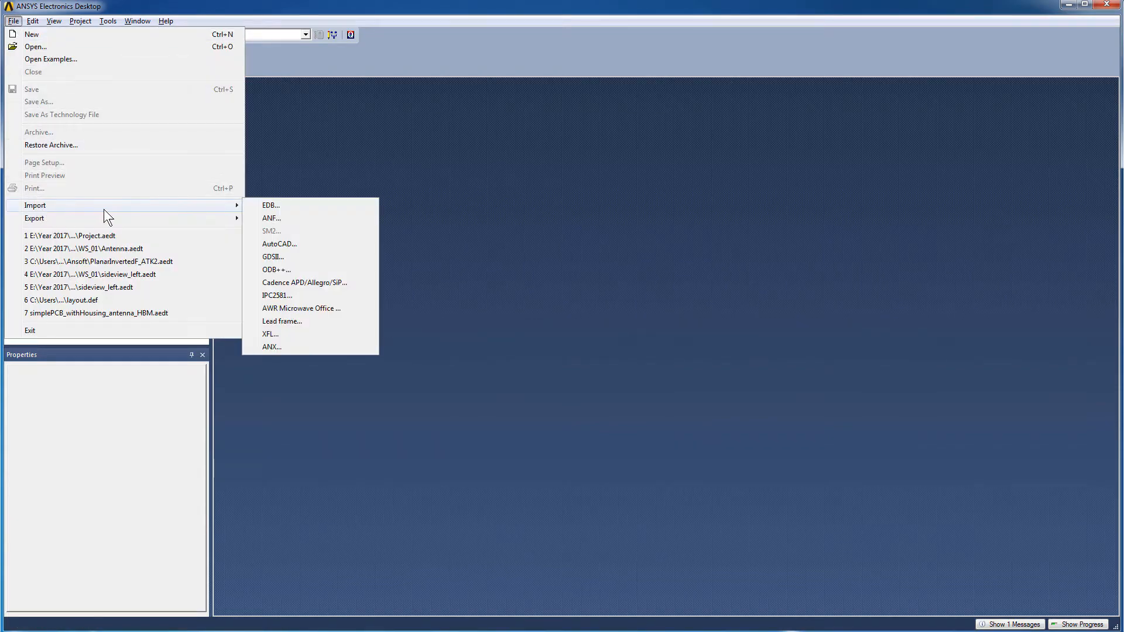
mouse_move(291, 269)
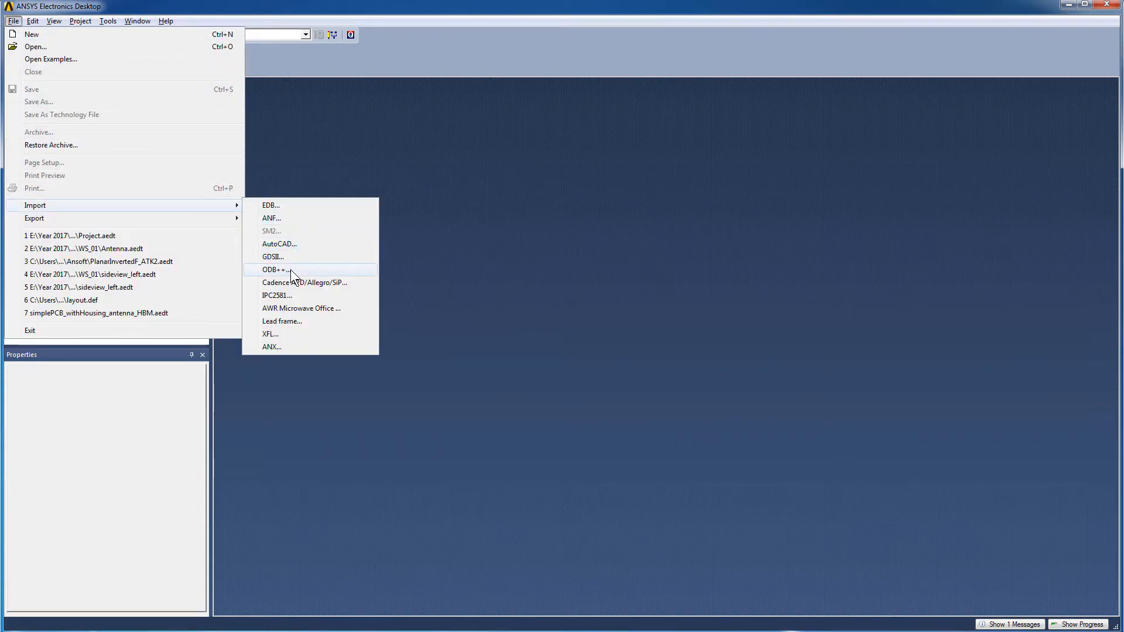
- Begin an ODB++ import and browse into the New_ODB folder with the turbot data
click(276, 269)
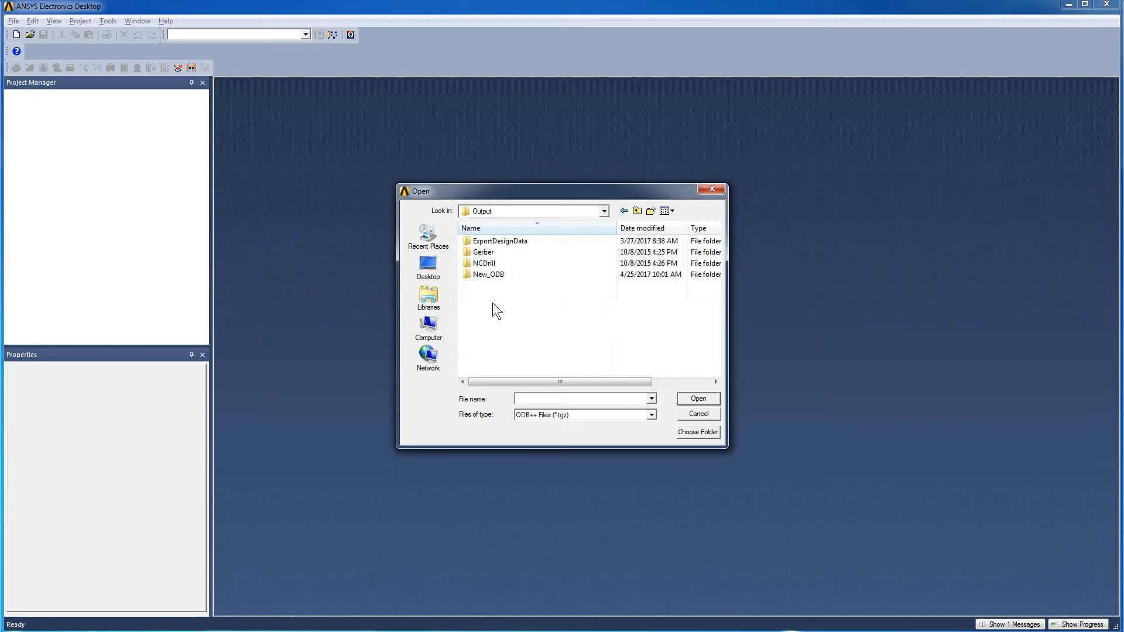
double_click(489, 274)
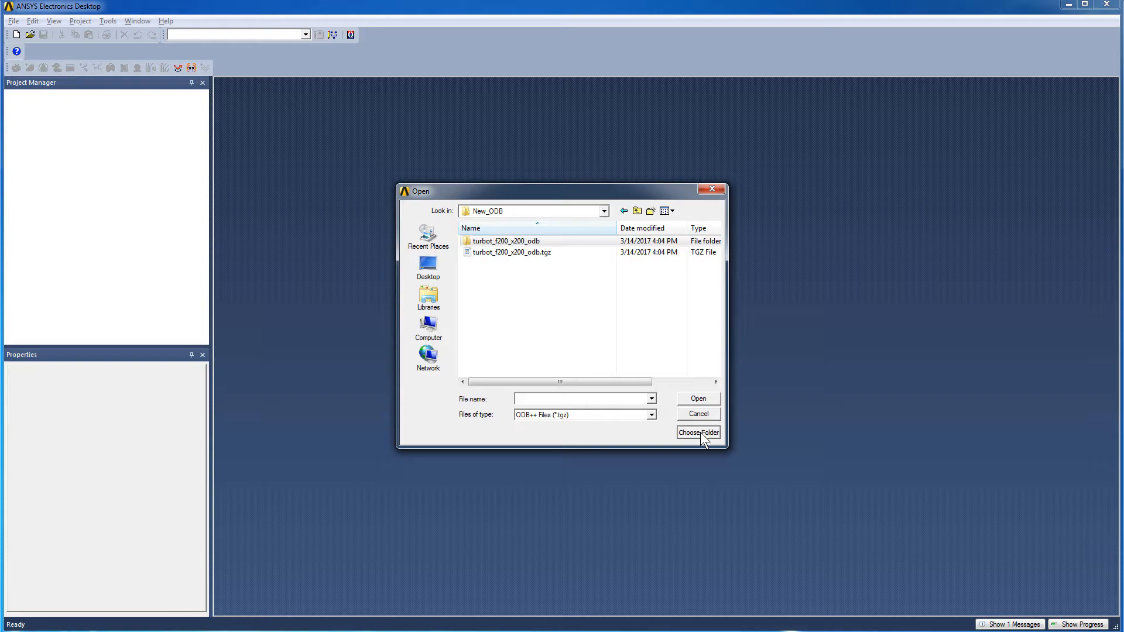
- Choose the turbot ODB folder so its layers and nets load for review
click(697, 434)
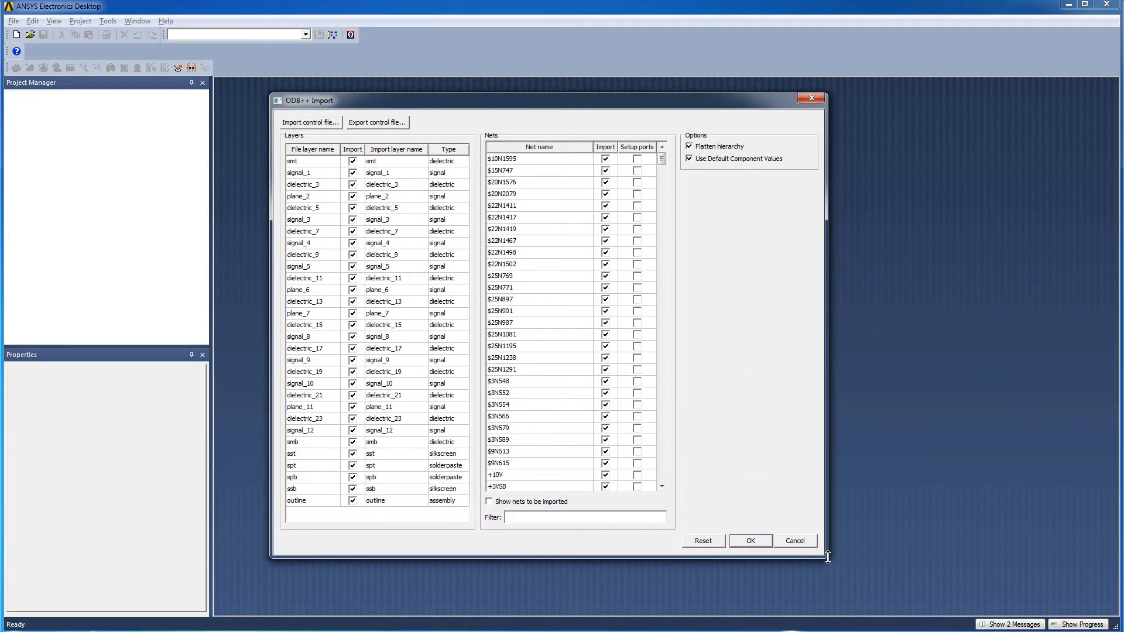
mouse_move(660, 164)
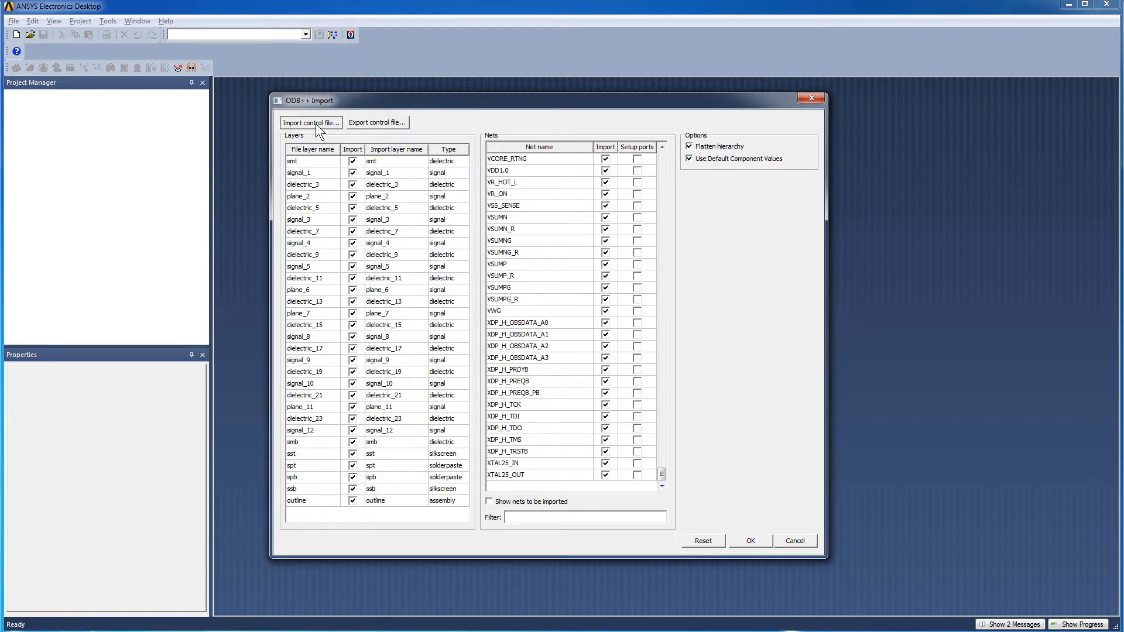
- Apply the Xpedition_ODBProperty.xml control file and run the turbot_f200 board import
click(311, 123)
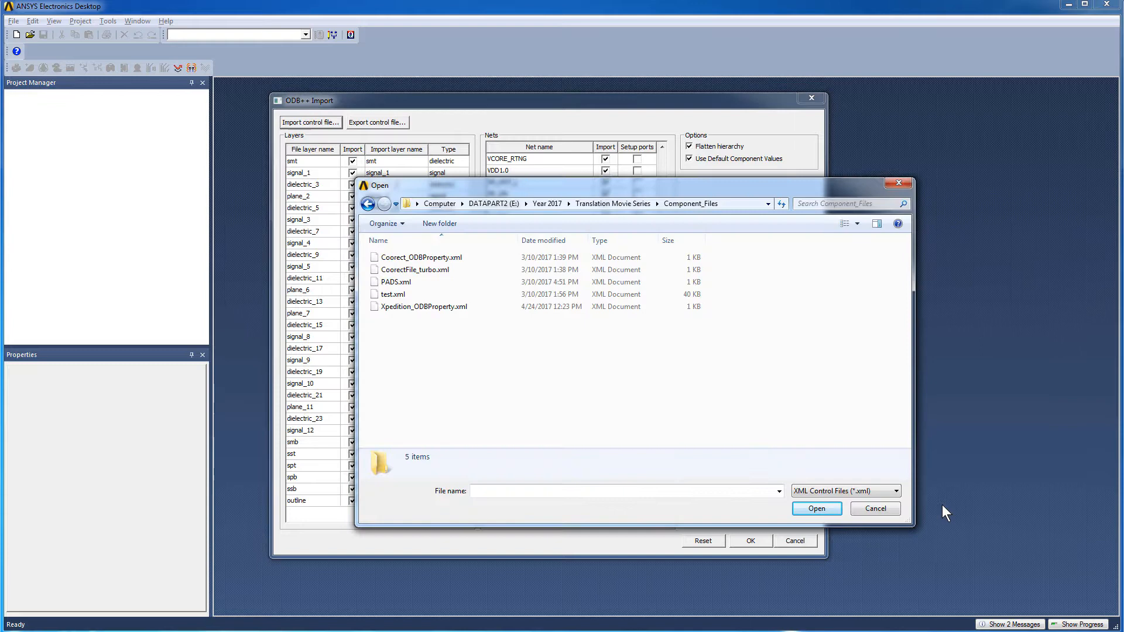
mouse_move(501, 320)
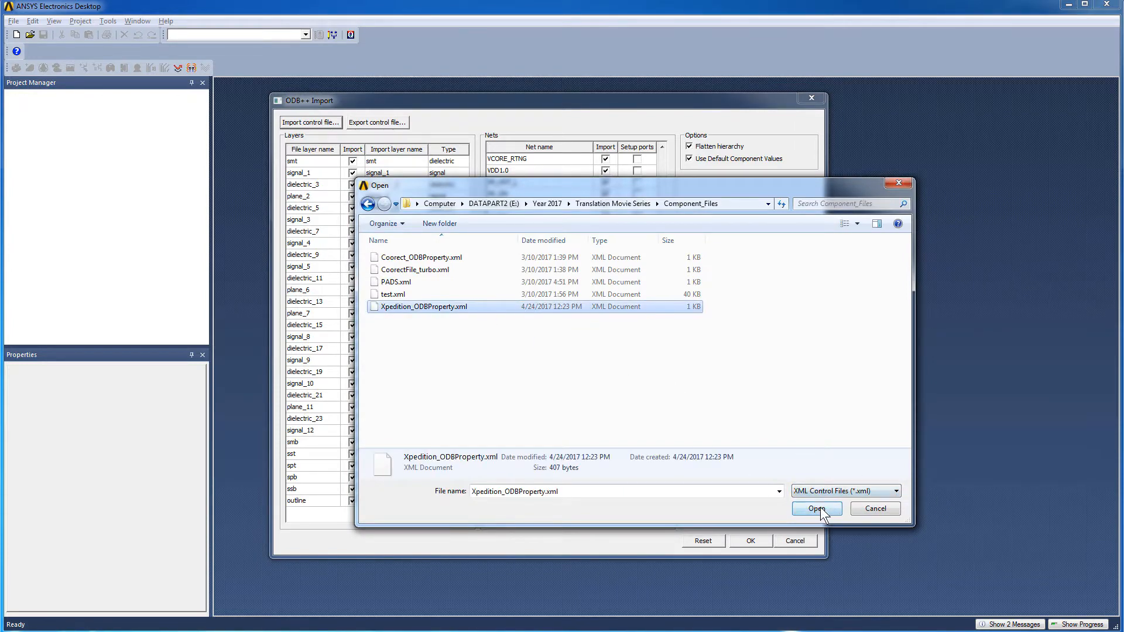
click(815, 508)
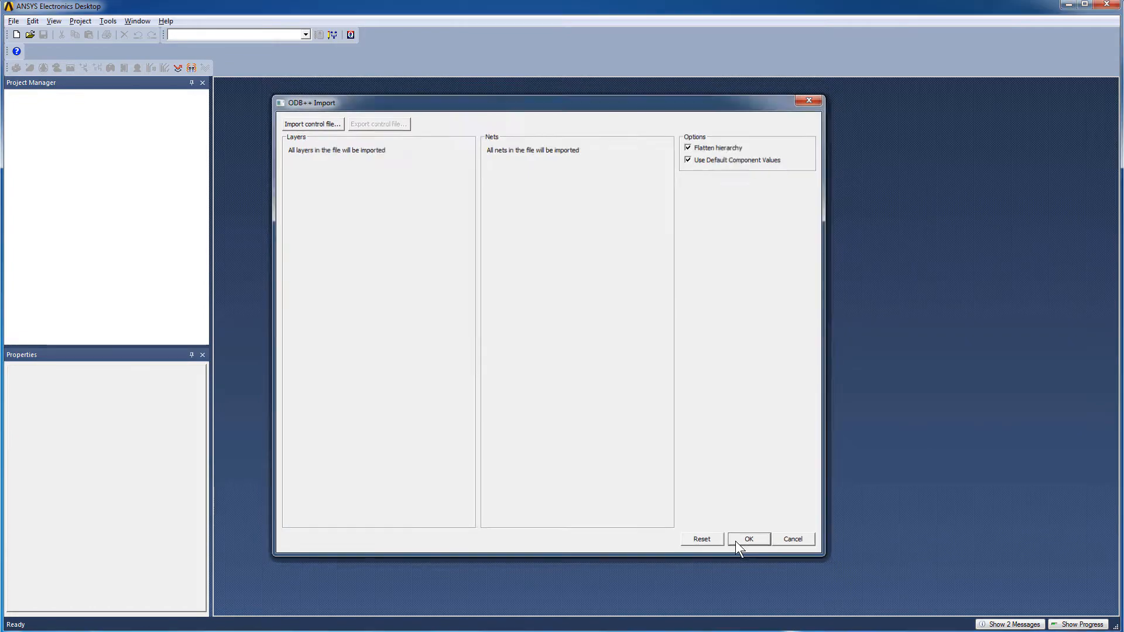
click(749, 539)
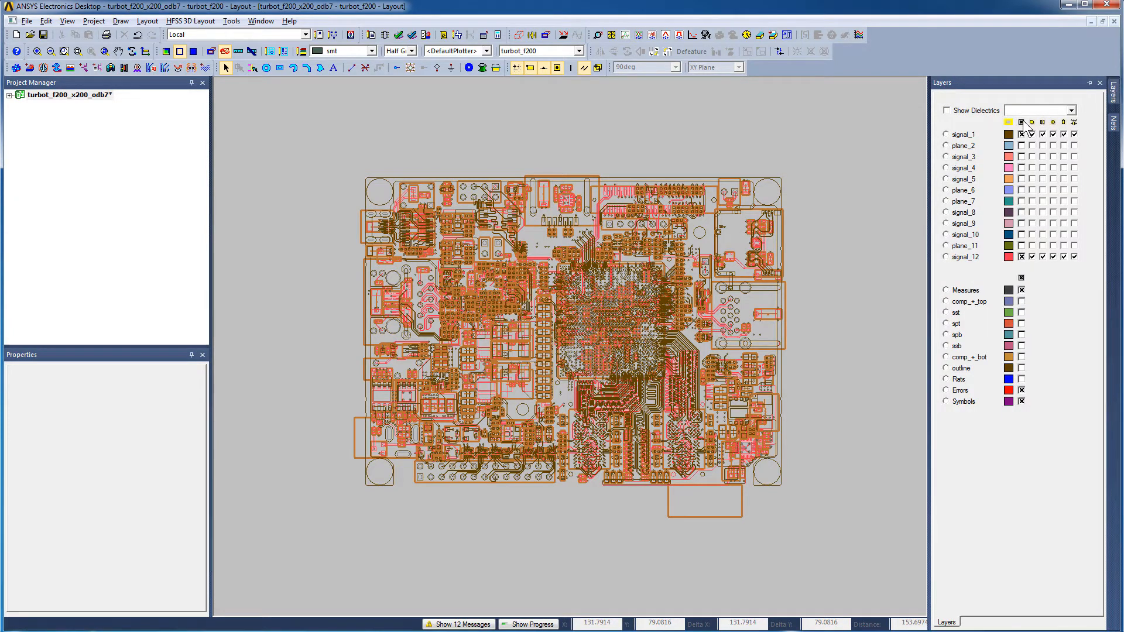
- Make all layers of the imported turbot_f200 board visible
click(1021, 122)
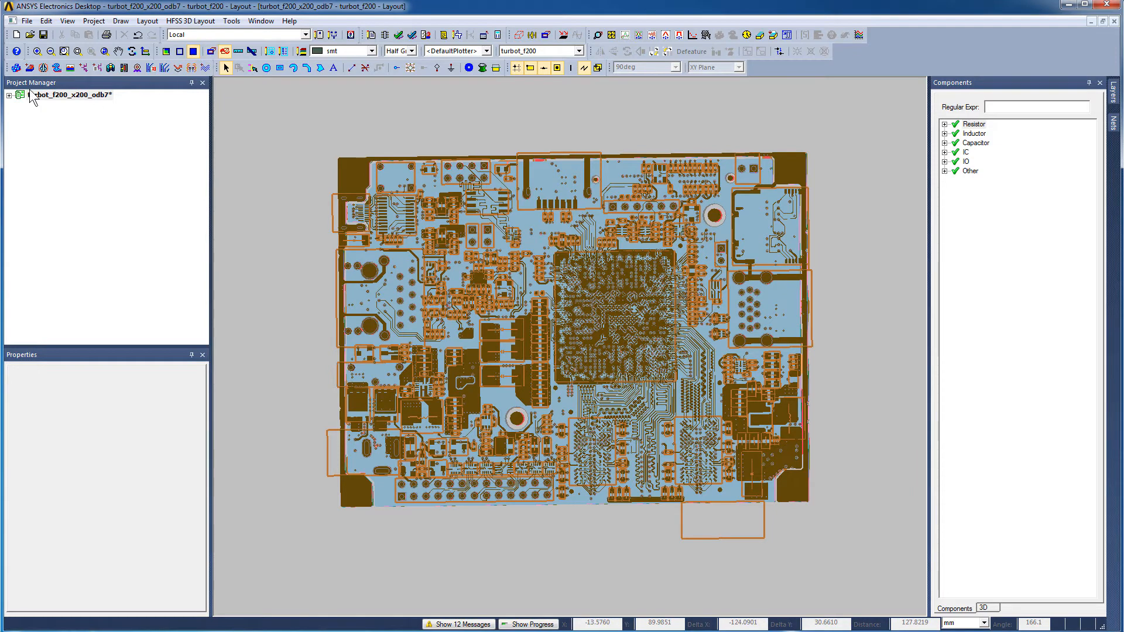
- Expand the project tree to show the turbot_f200 design's contents
click(9, 95)
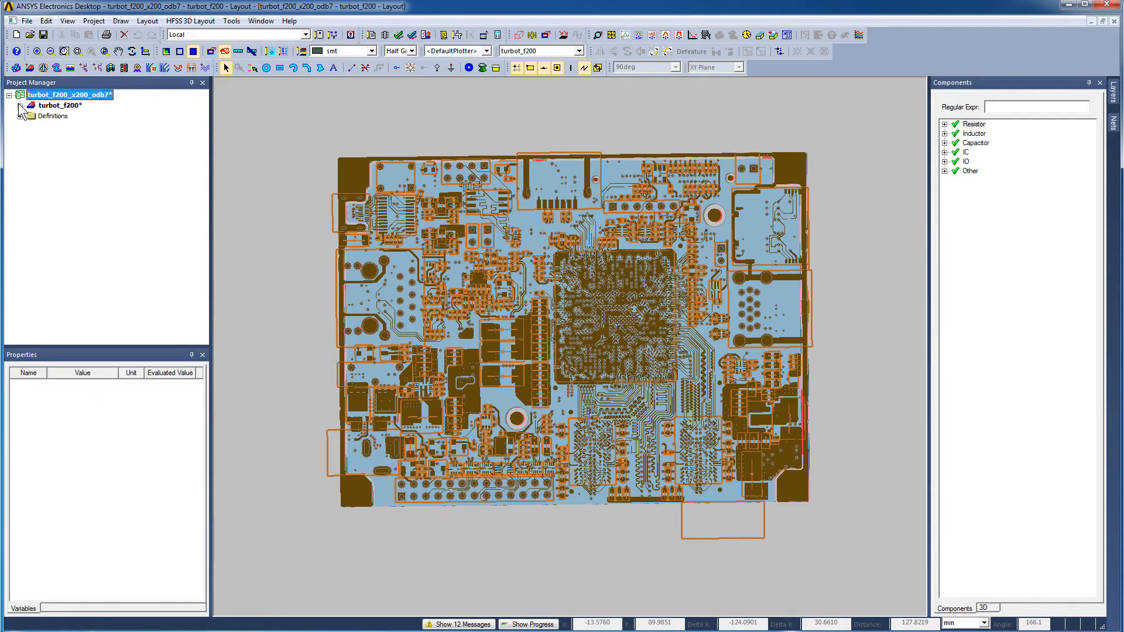
click(14, 105)
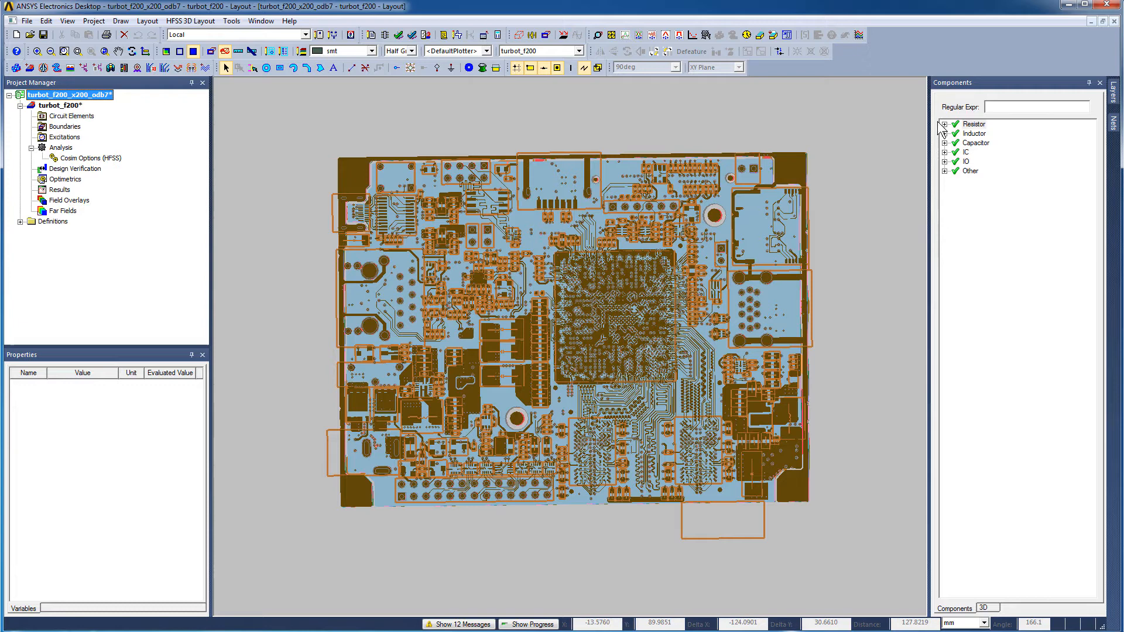
click(944, 124)
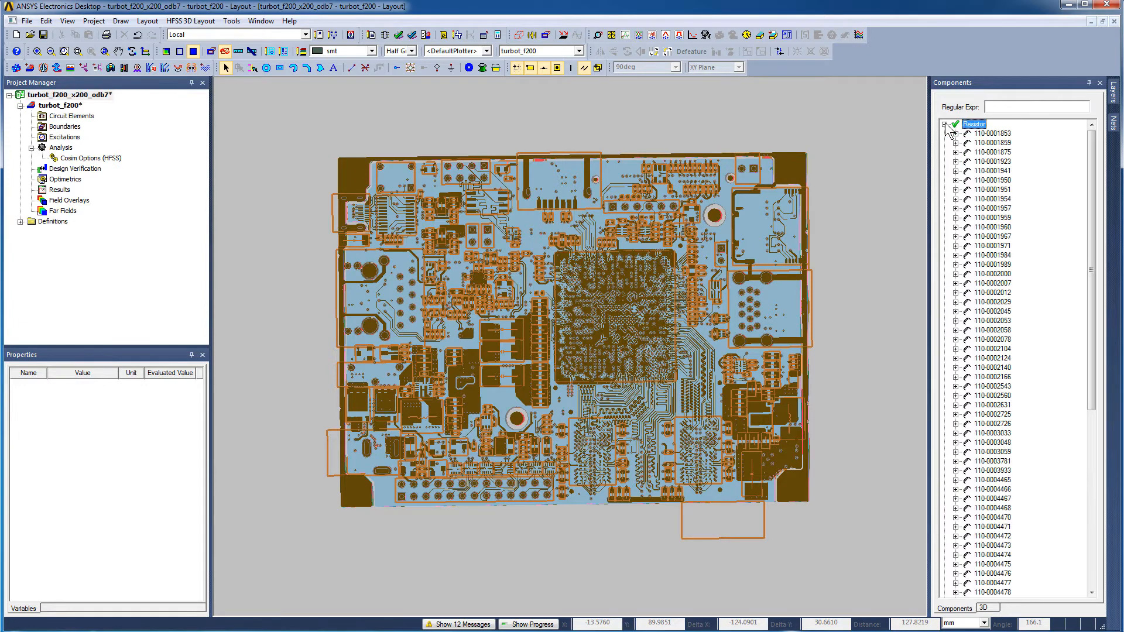
click(957, 133)
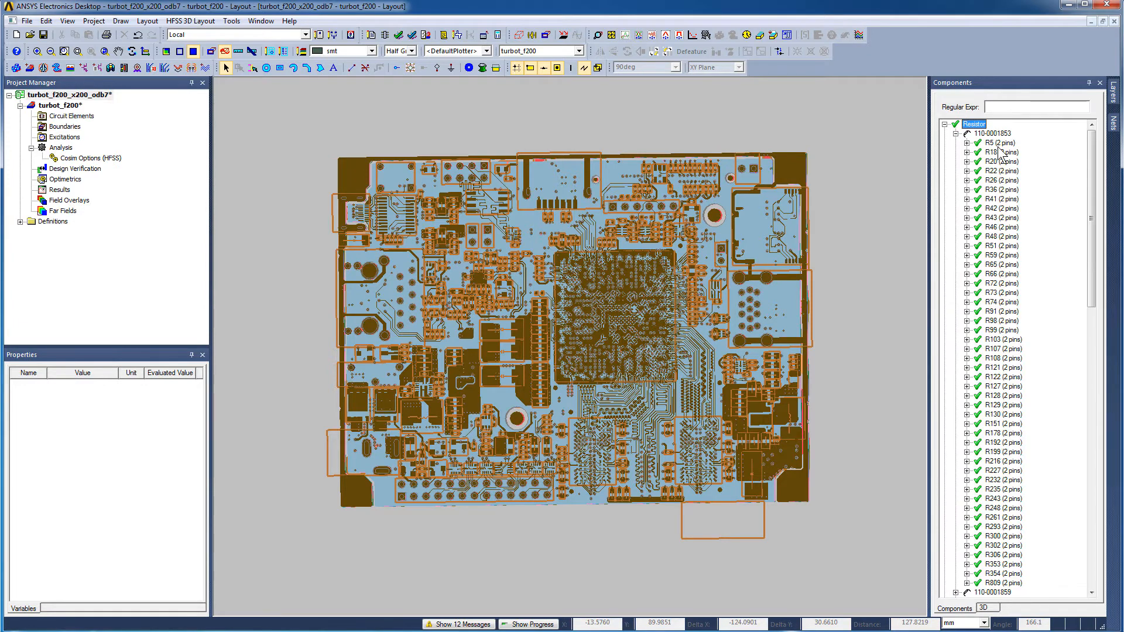
click(988, 143)
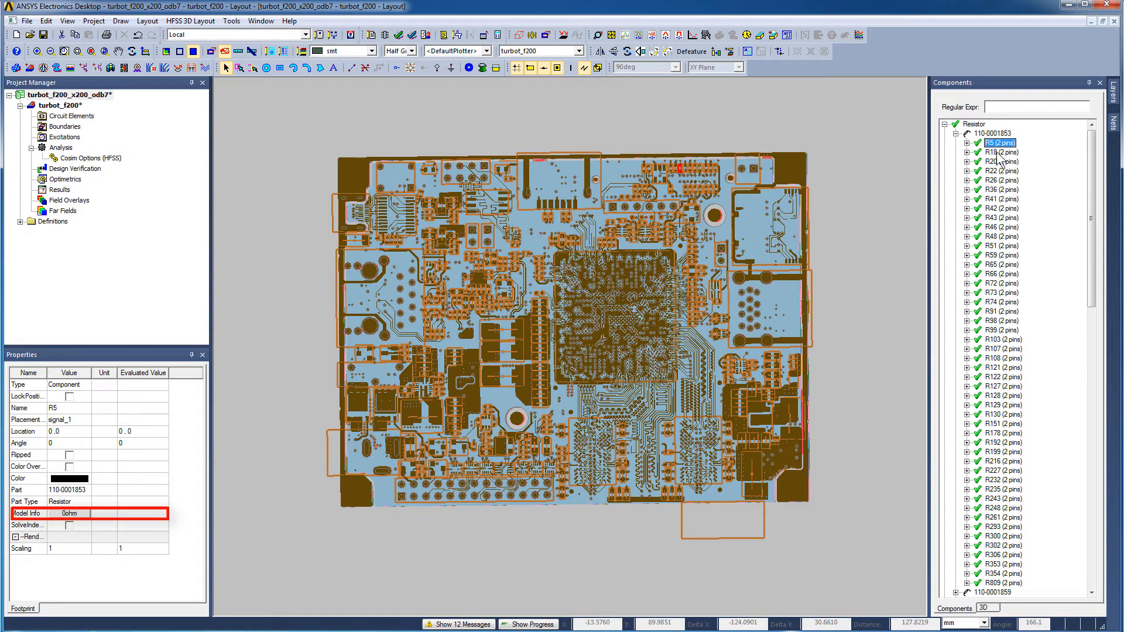
click(997, 161)
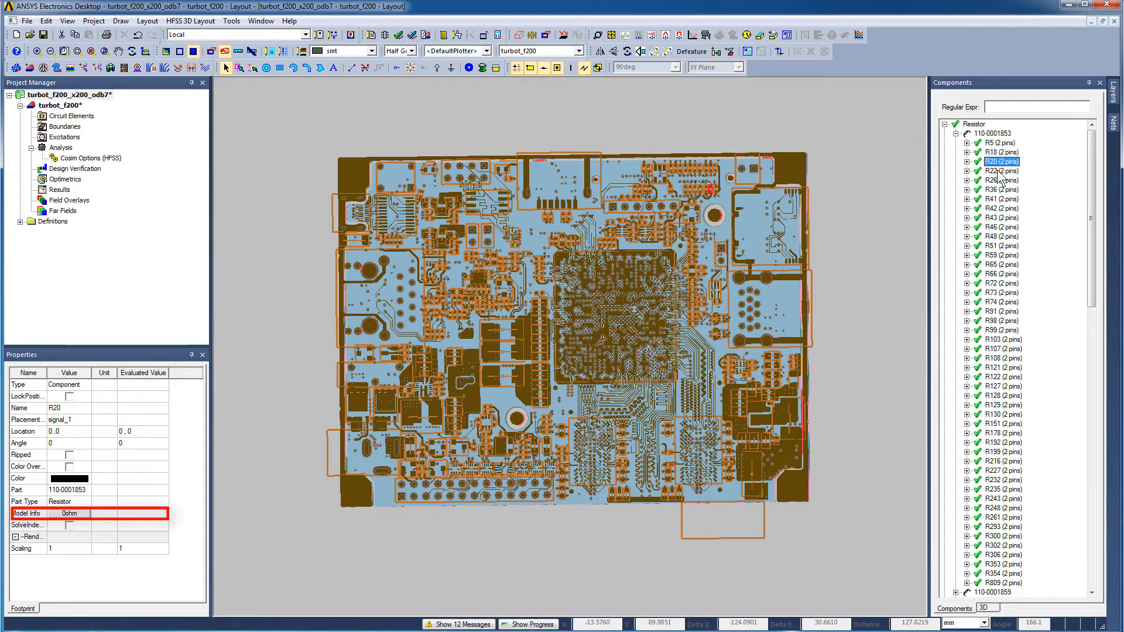
click(1000, 189)
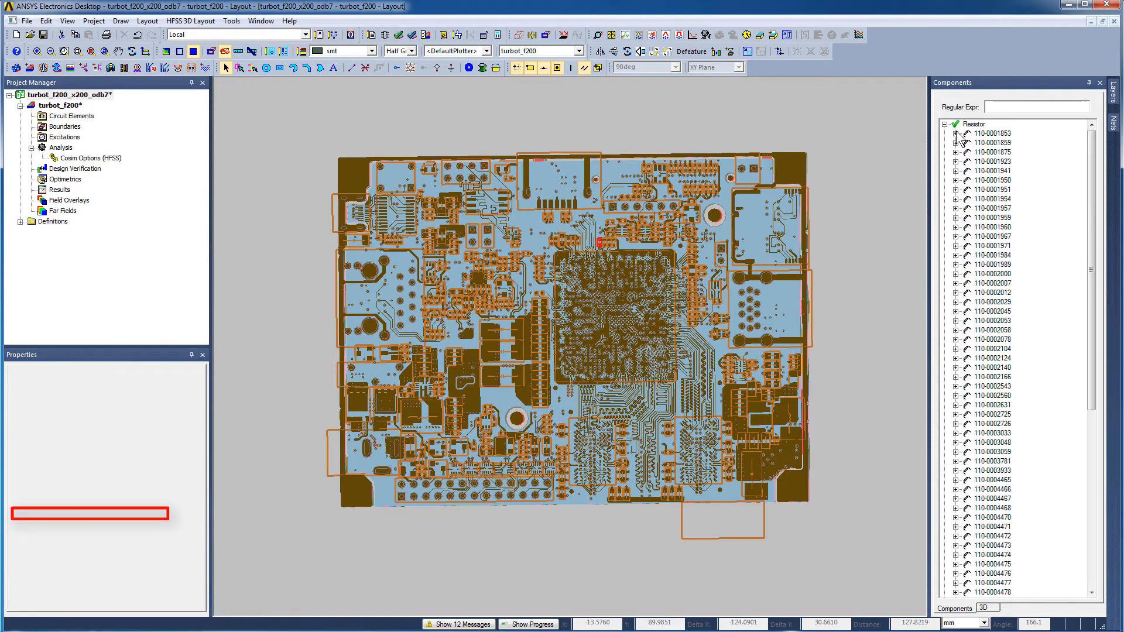
click(955, 142)
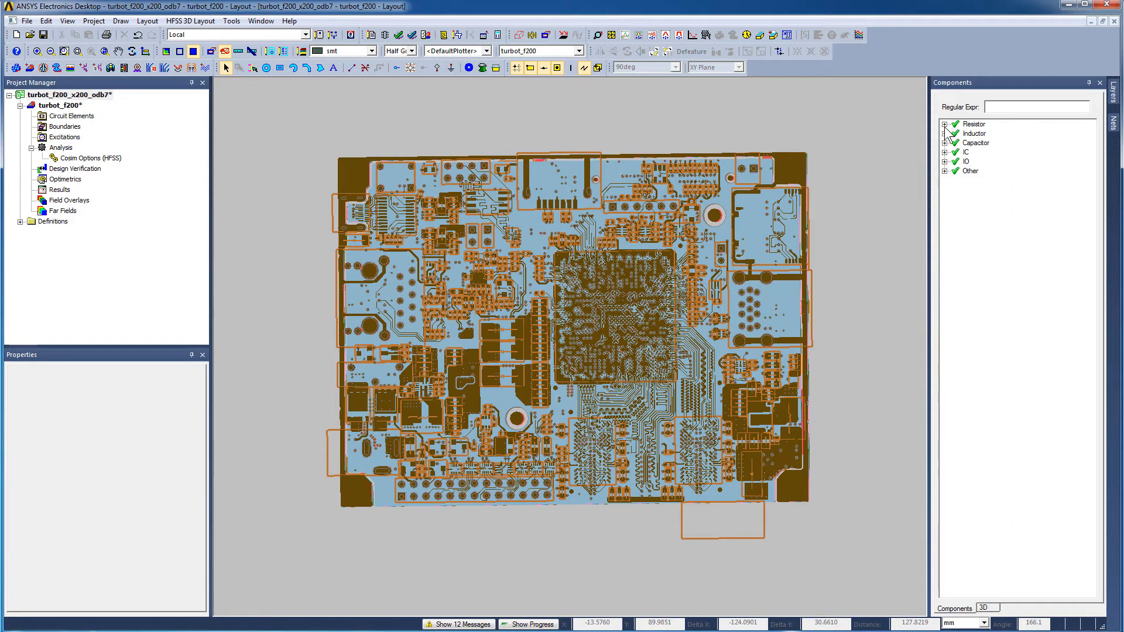
- Check capacitor values, including C10 at 0.01uF and C228 at 33pF
click(944, 141)
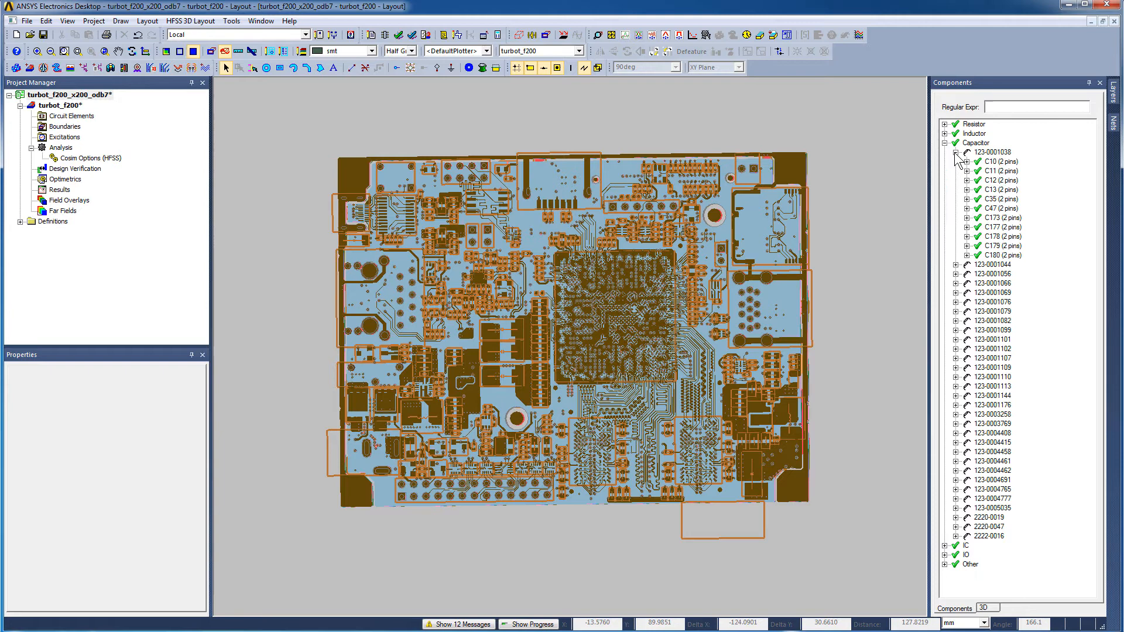
click(994, 162)
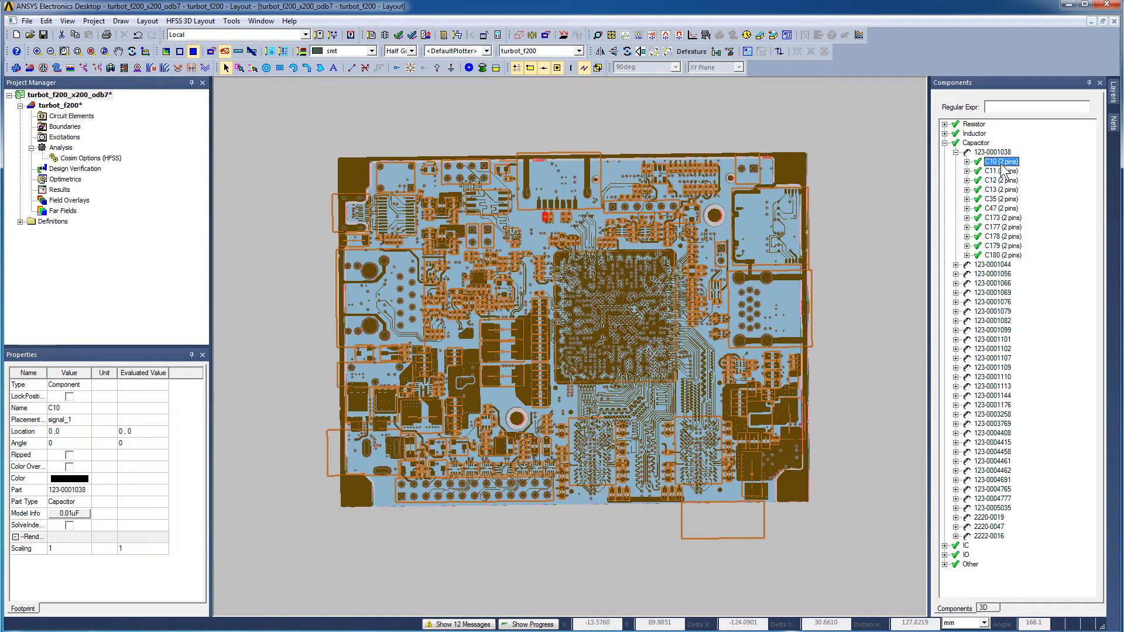
mouse_move(974, 218)
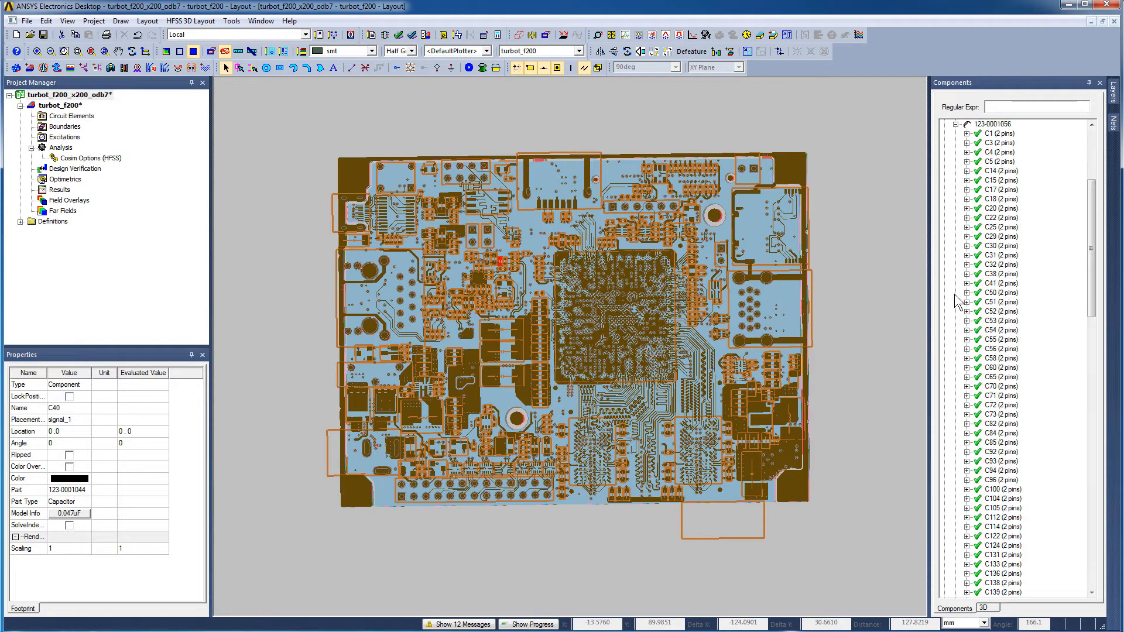
click(1000, 302)
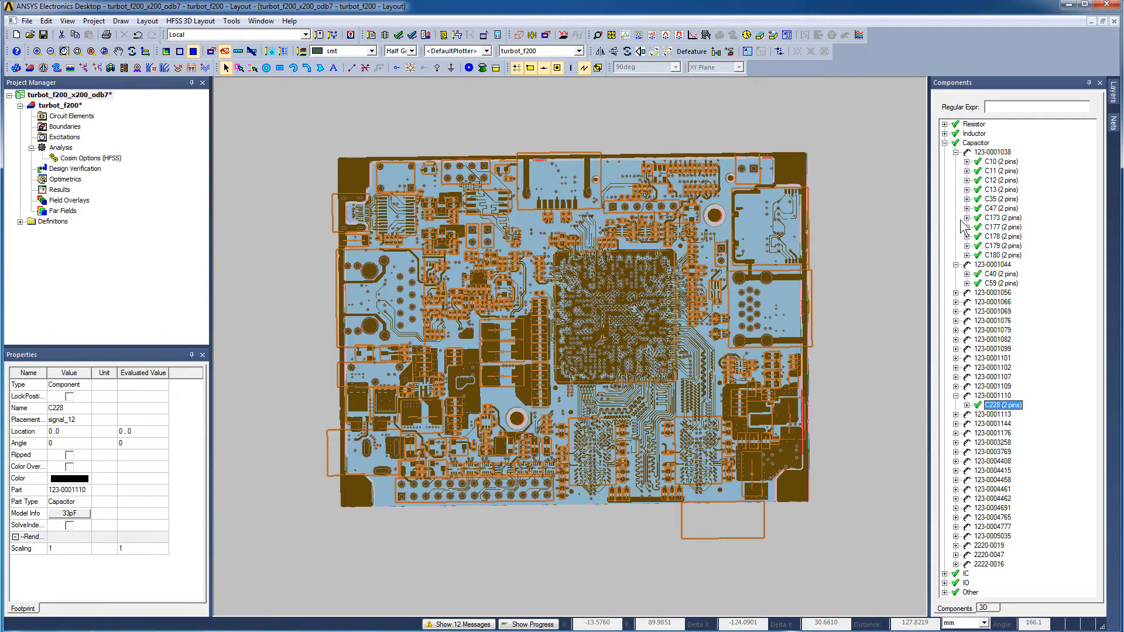
click(944, 143)
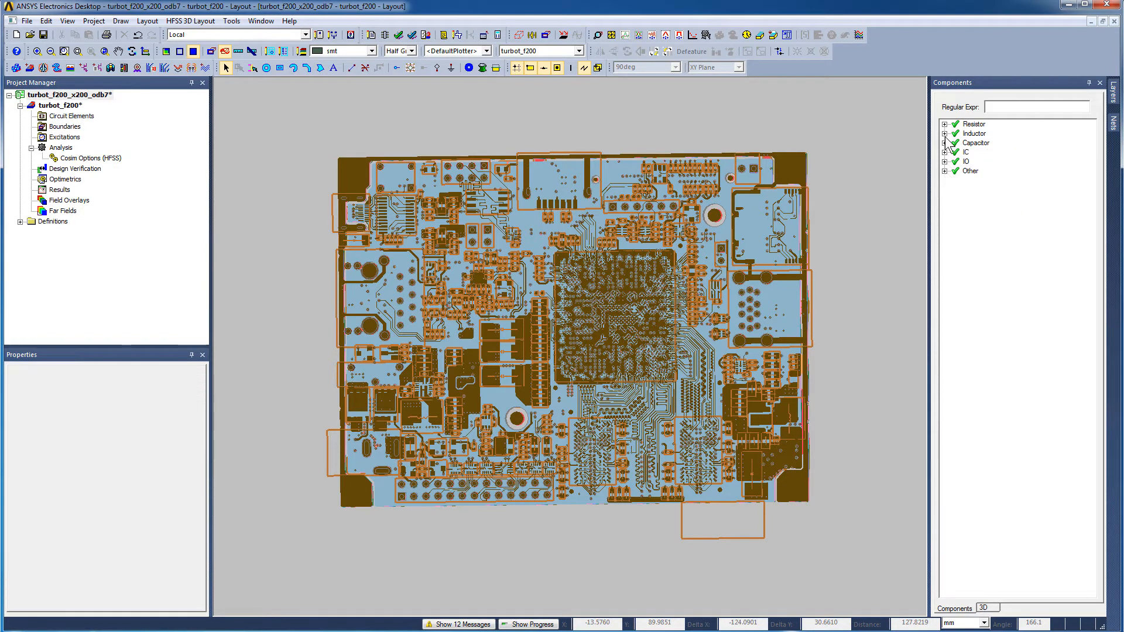
- Check inductor values, confirming L9 and L10 at 0.33uH
click(945, 133)
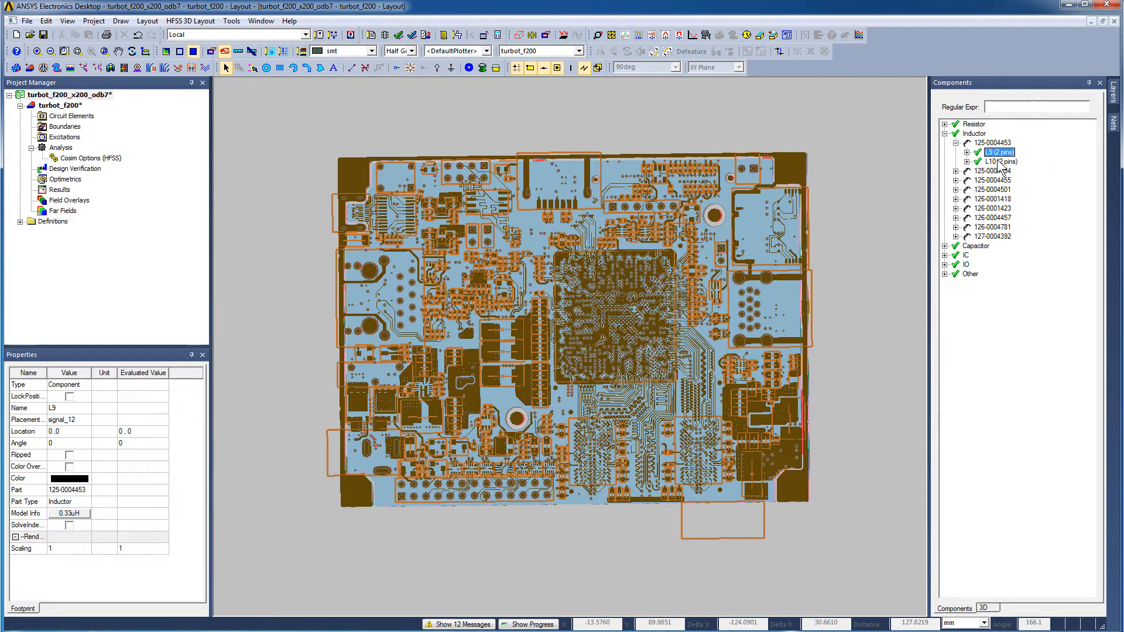
click(997, 161)
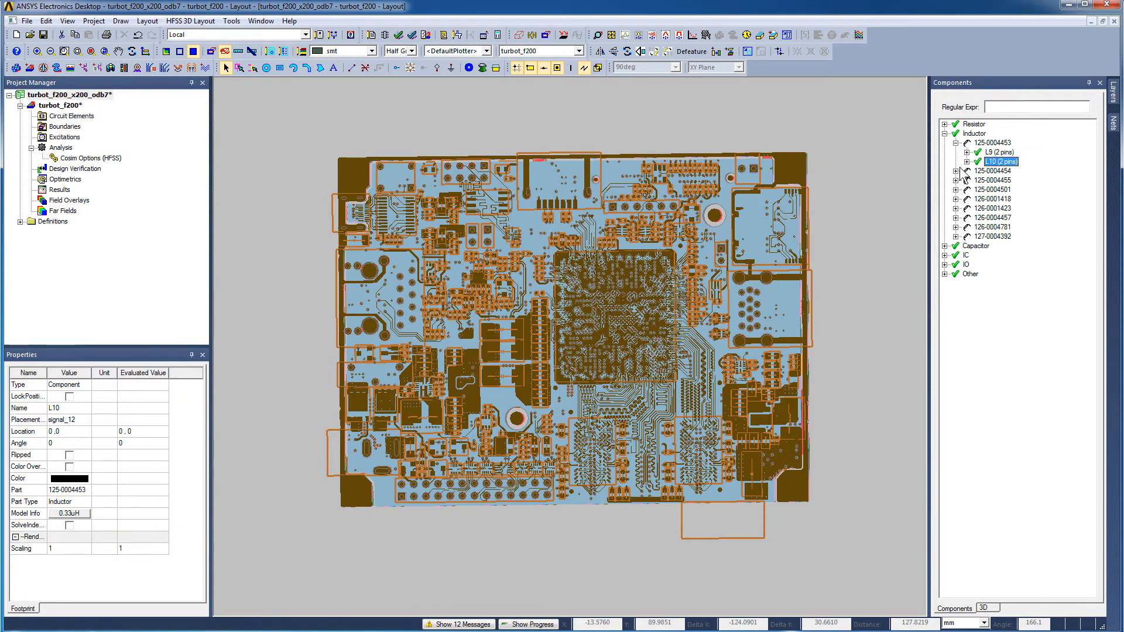
click(955, 171)
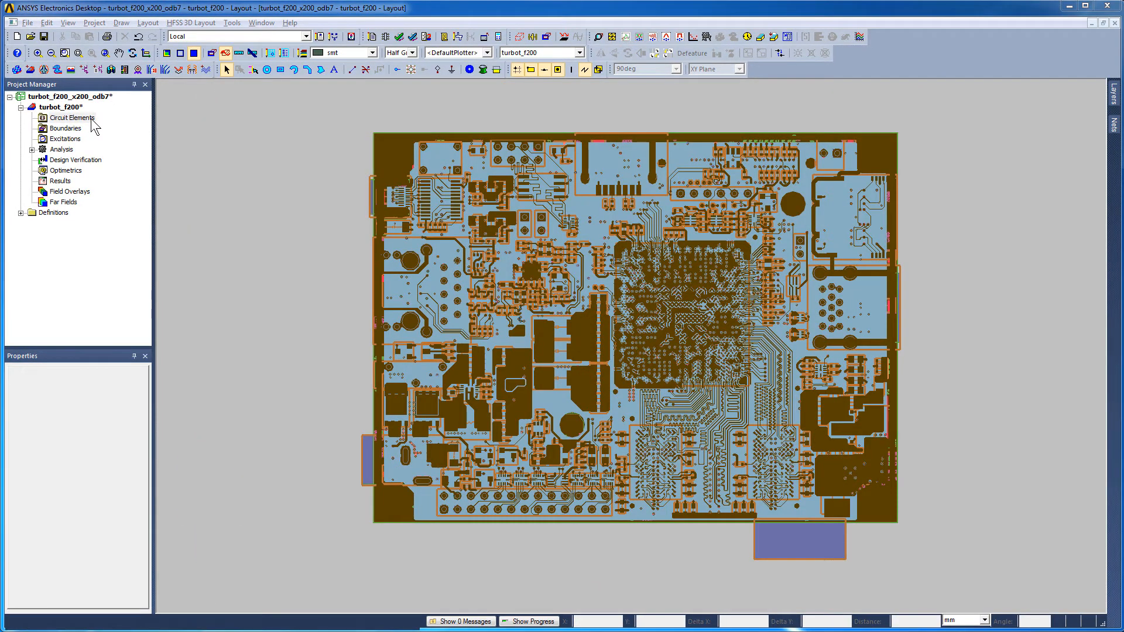
- Import the turbot_f200_rlcvalues.dat component mapping file onto the circuit elements
click(72, 117)
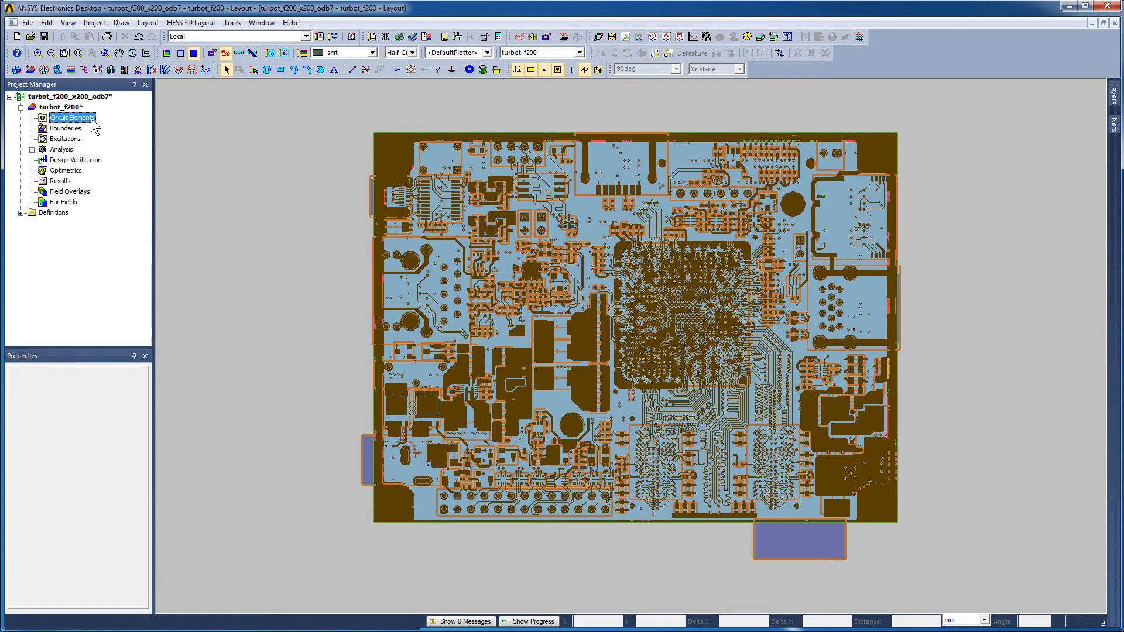
right_click(72, 117)
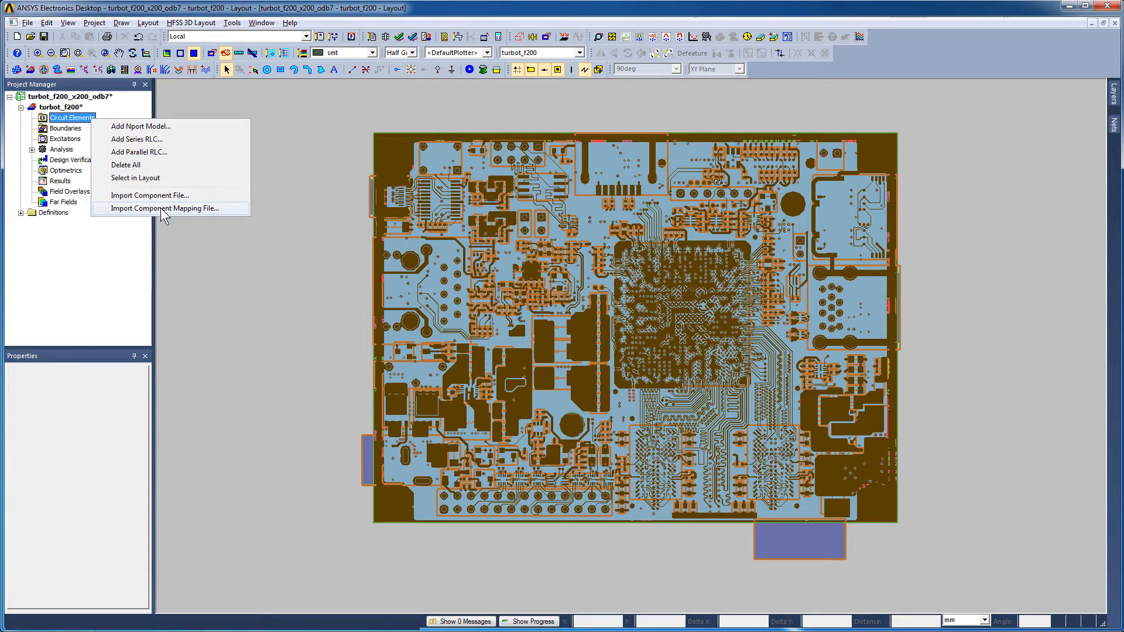
click(163, 208)
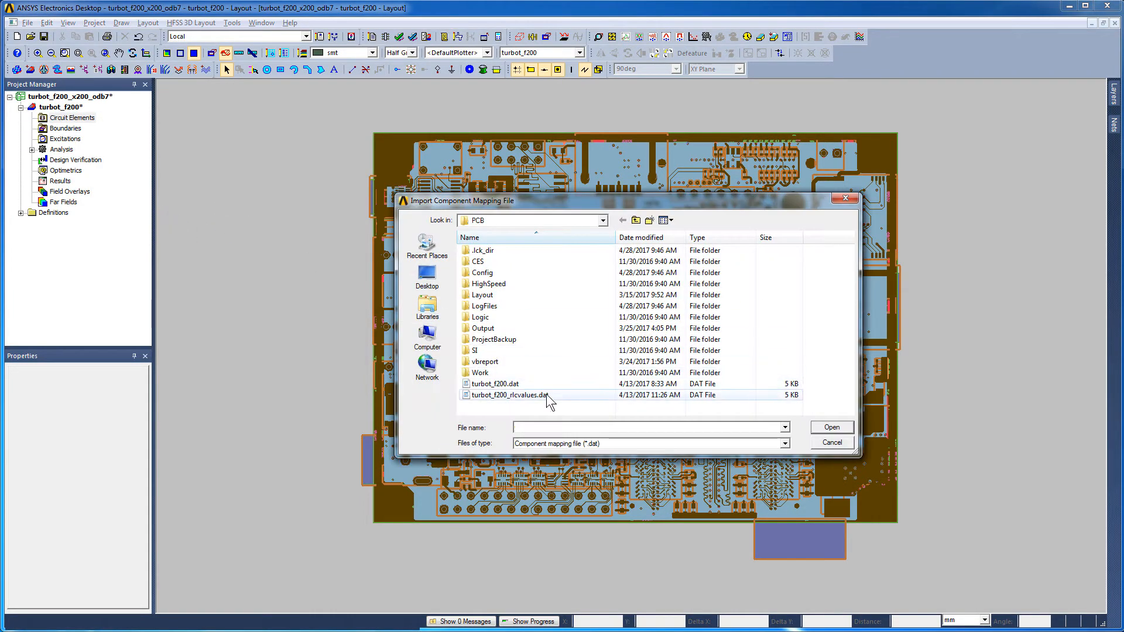
click(509, 395)
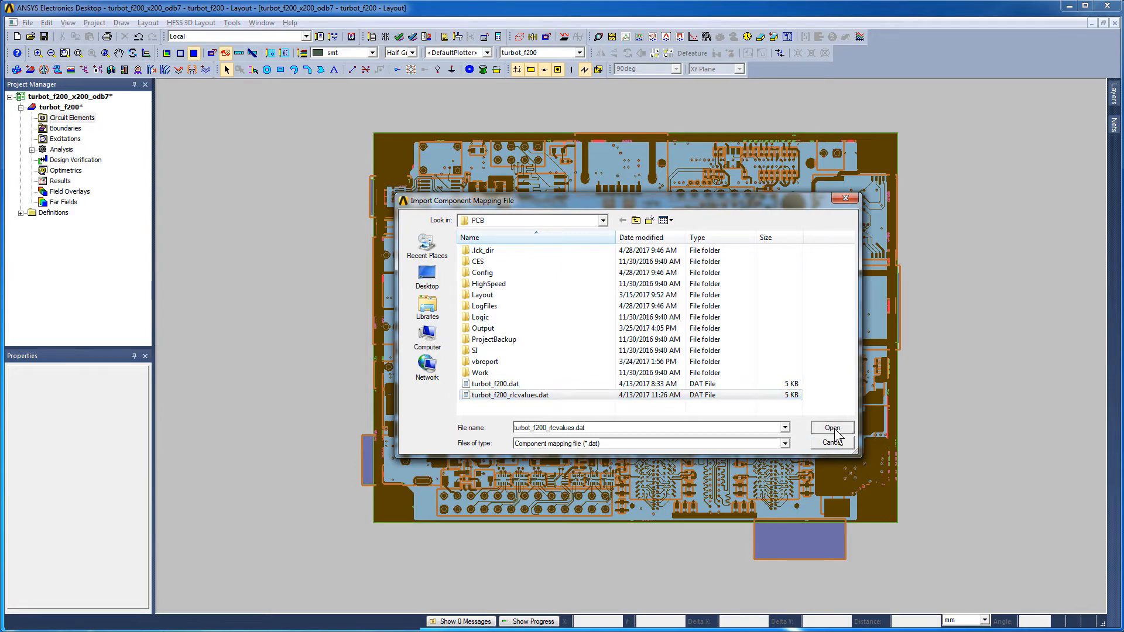
click(831, 427)
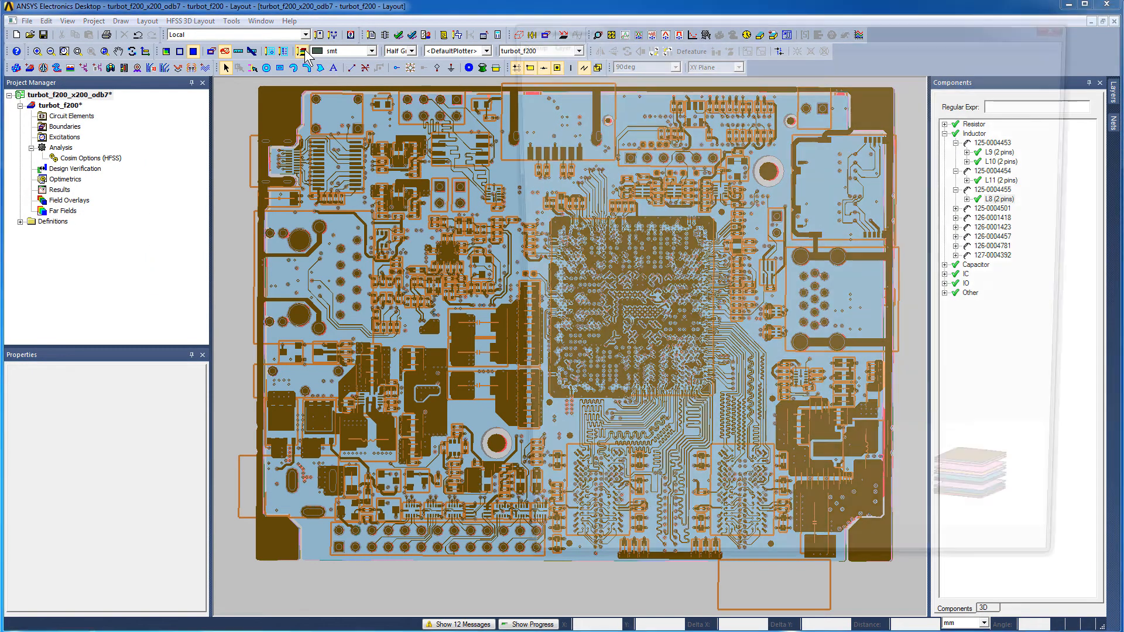
- Review the layer stackup in Edit Layers, showing all signal, plane and dielectric layers
click(302, 50)
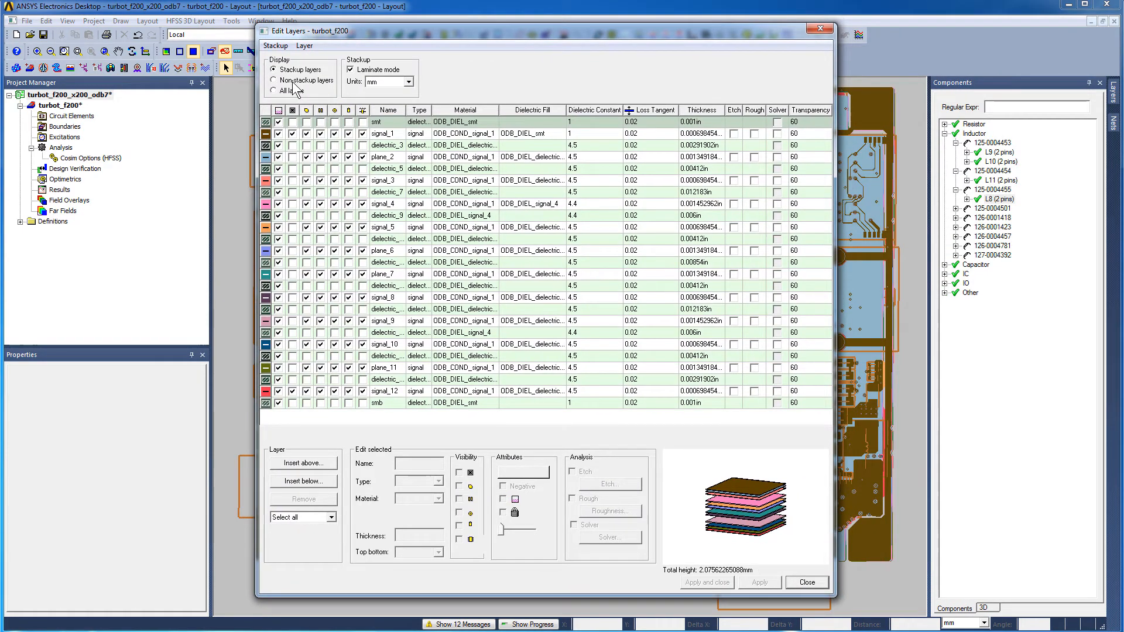
click(410, 82)
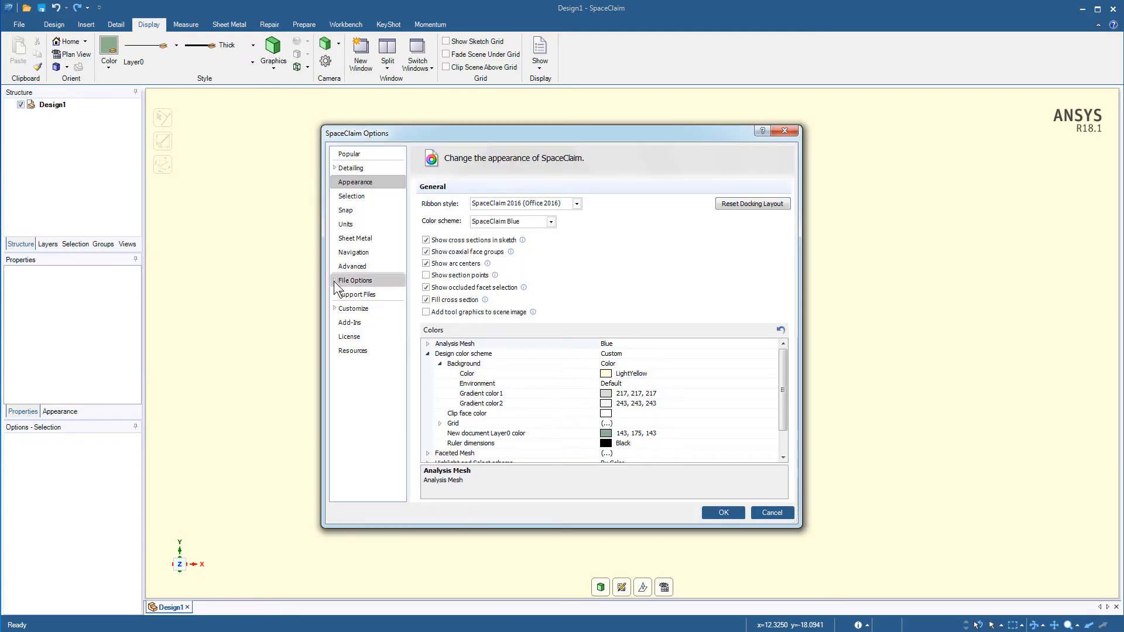
- Set ECAD import to Layer Topology with Bounding Box solderballs and apply it
click(354, 364)
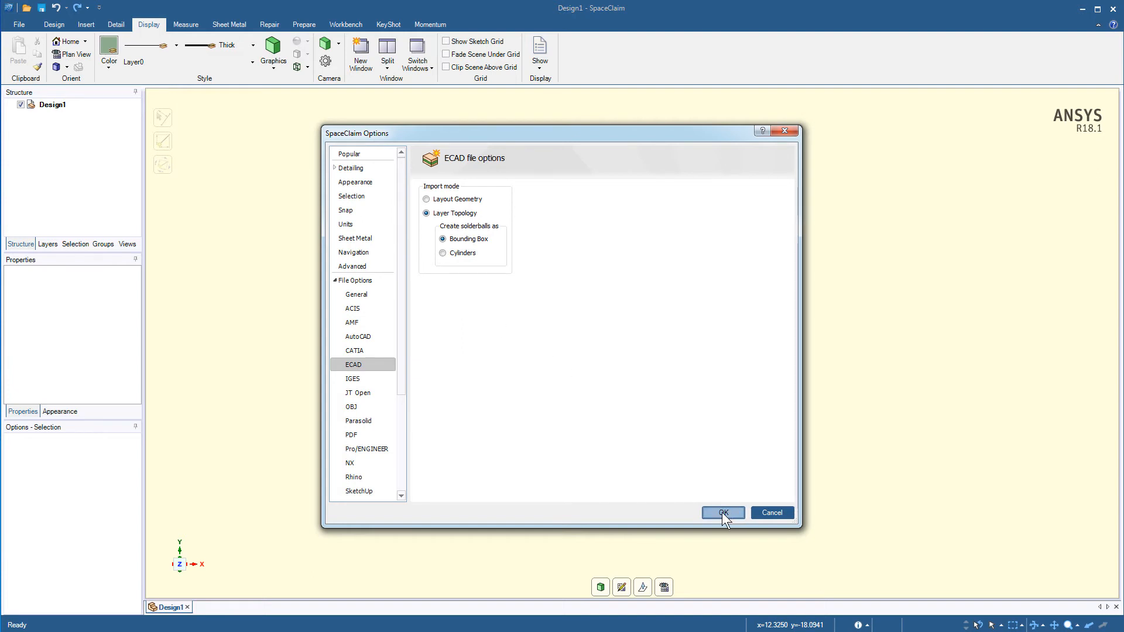
click(723, 513)
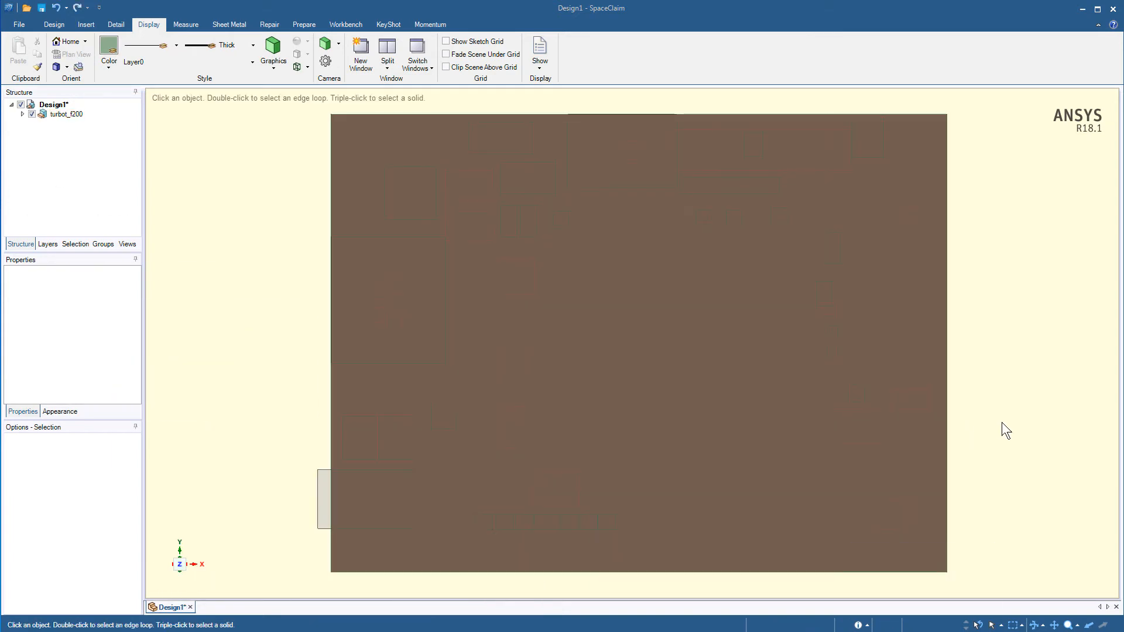
- Set Design1 to Share topology, listing the turbot_f200 layer bodies
click(52, 104)
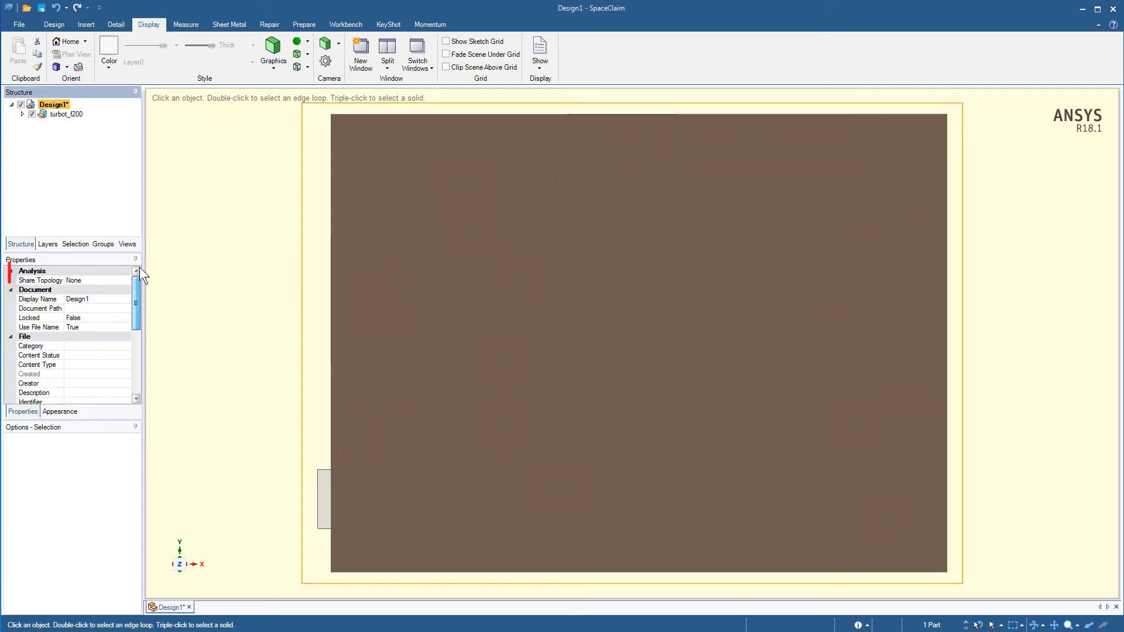
click(65, 115)
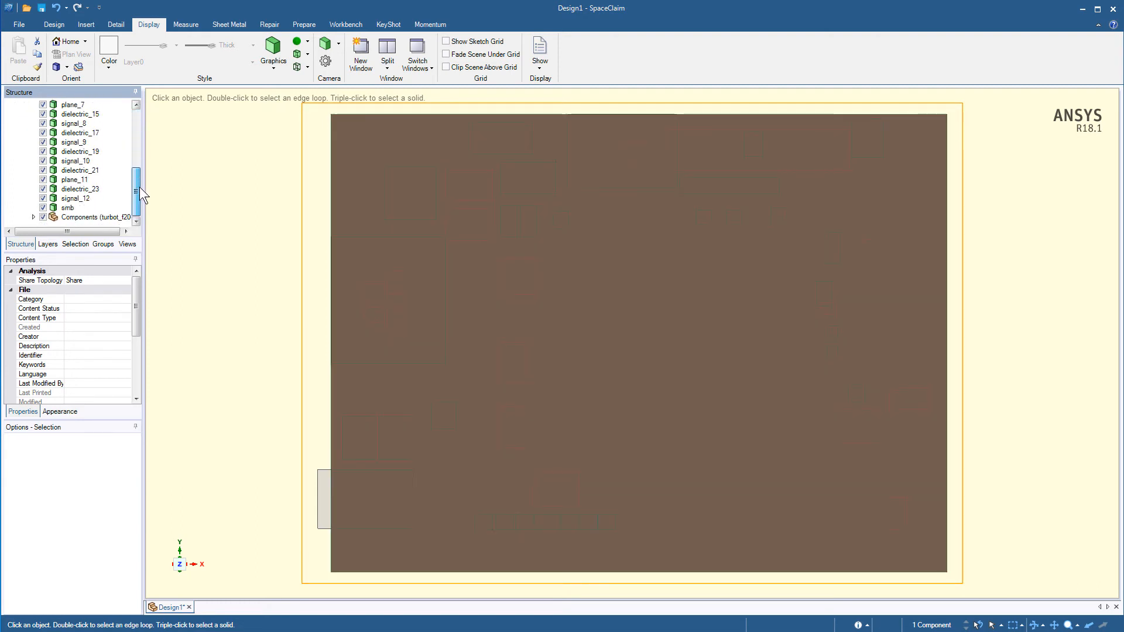
- Inspect the smt layer body's ODB_DIEL_smt material and confirm all 25 stacked bodies in the Structure tree
click(82, 218)
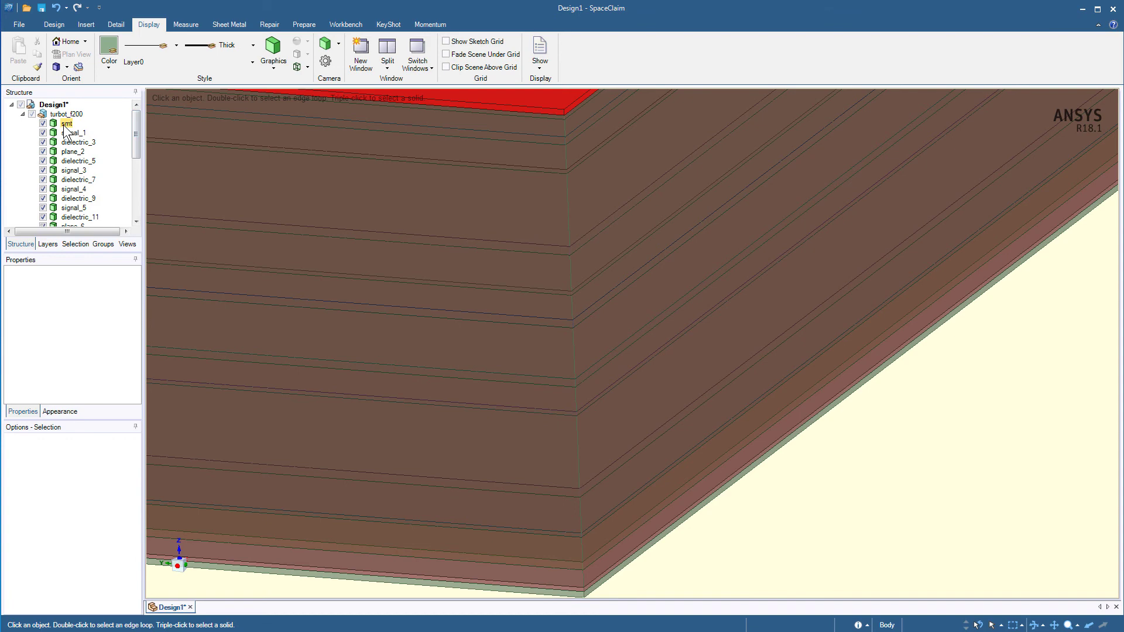
click(64, 123)
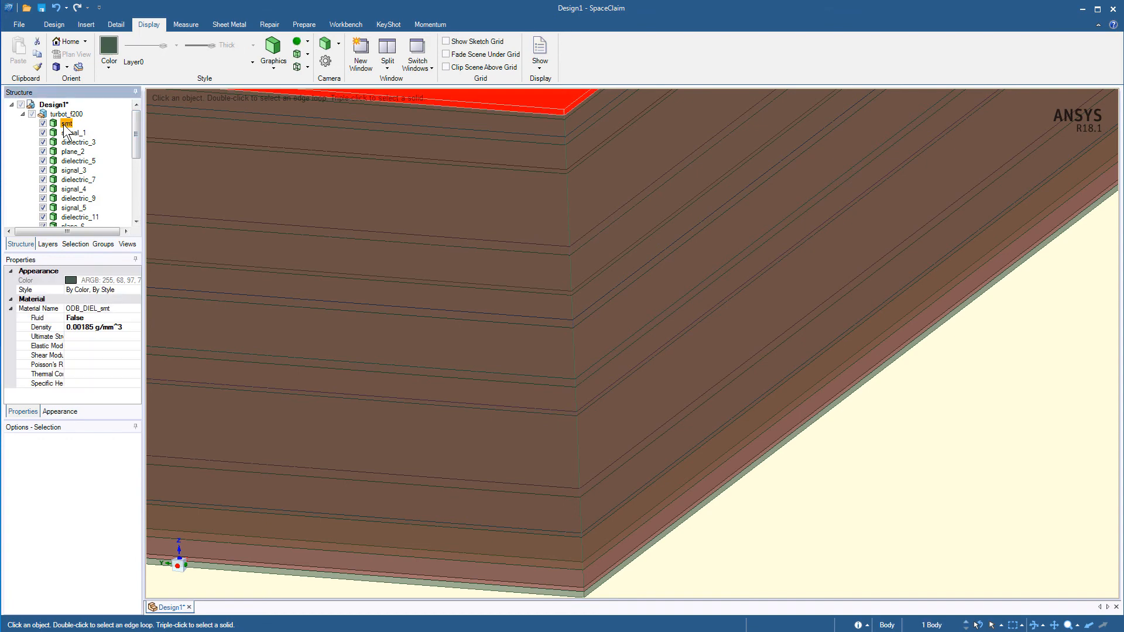
scroll(down, 3)
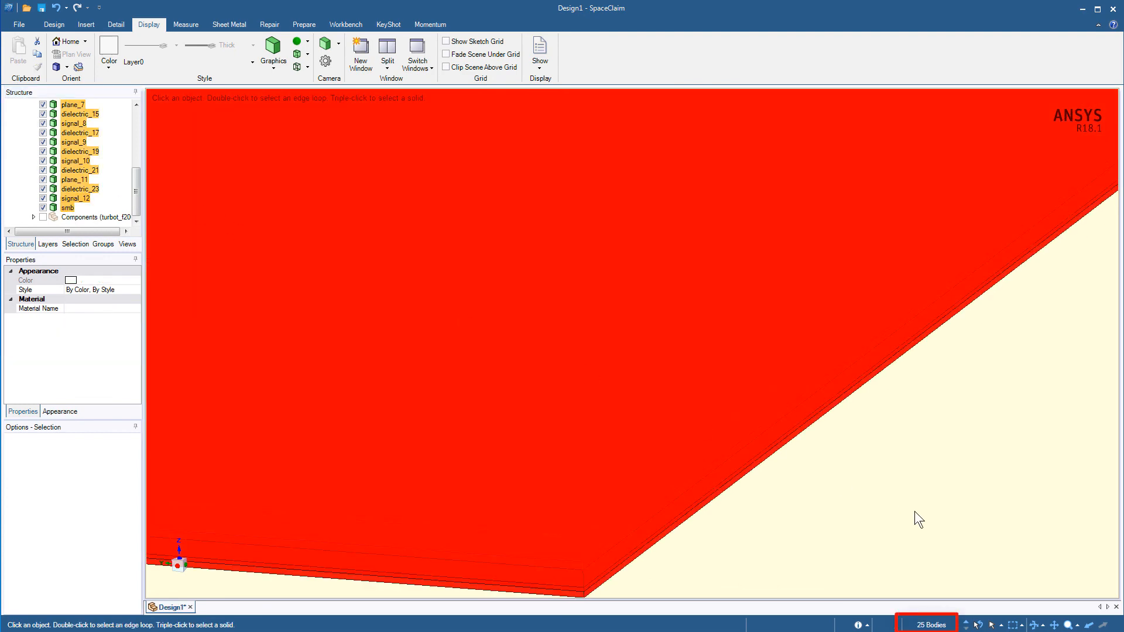
mouse_move(931, 625)
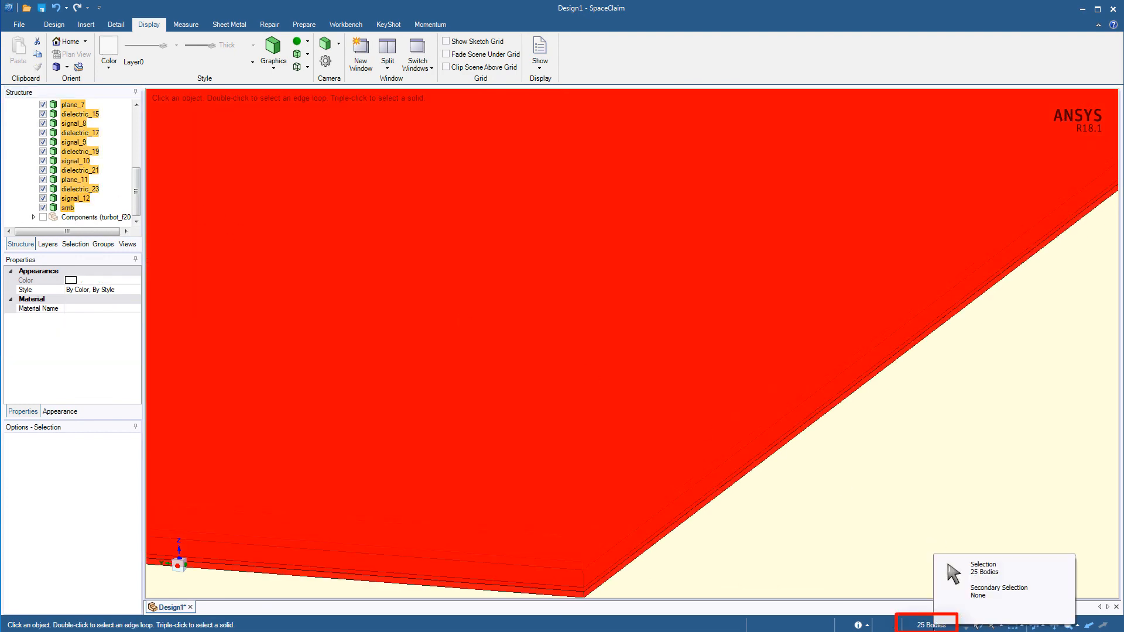